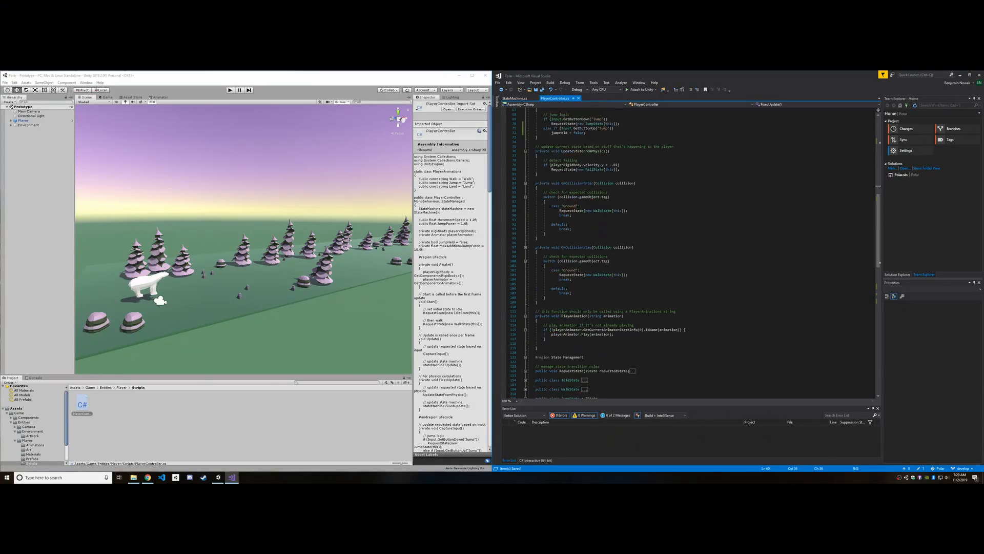
Step: Select the Player so the Inspector shows its controller with Movement Speed 400 and Jump Power 1000
{"action": "left_click", "coordinate": [231, 89]}
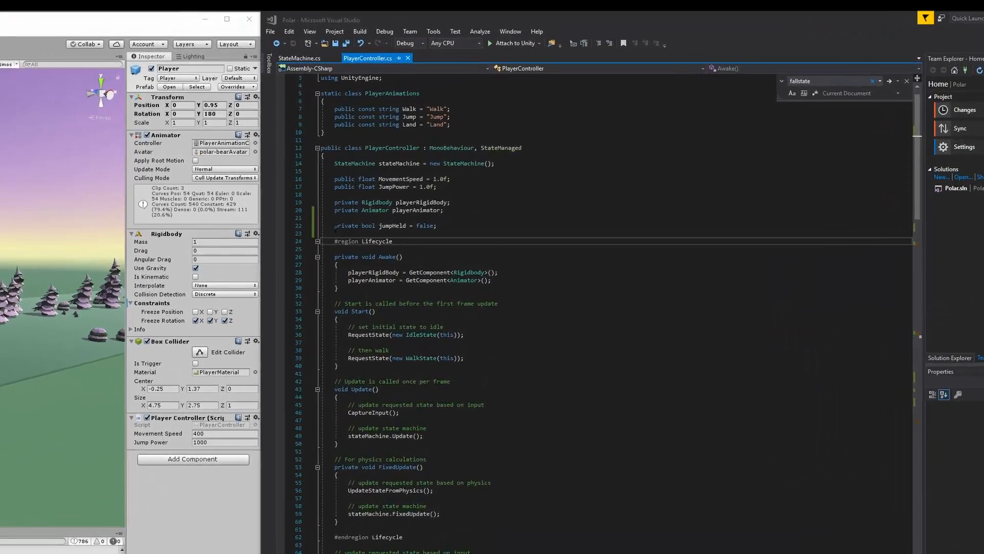
Step: Jump to the FallState class near the end of PlayerController.cs via Find 'fallstate'
{"action": "left_click", "coordinate": [226, 19]}
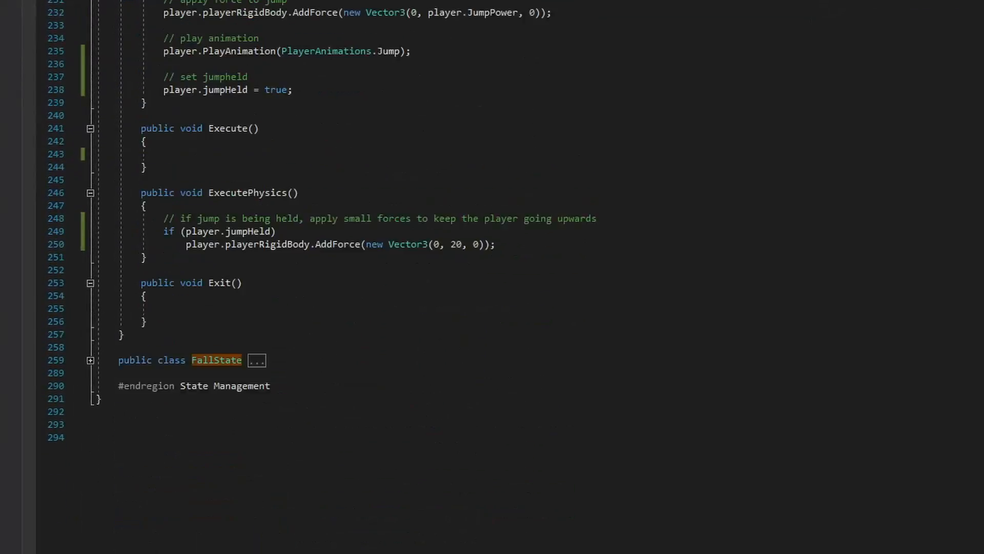
{"action": "scroll", "scroll_direction": "up", "scroll_amount": 3}
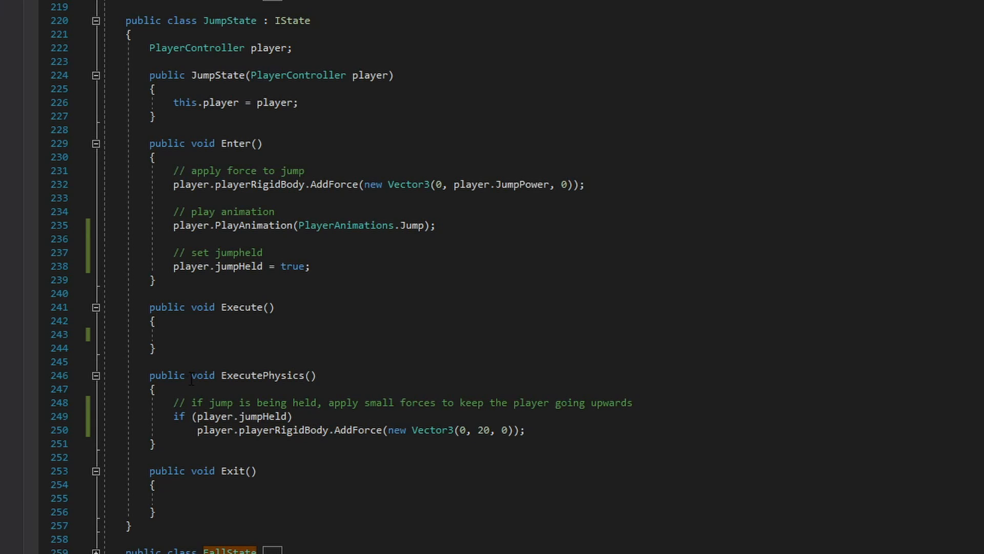
{"action": "double_click", "coordinate": [240, 306]}
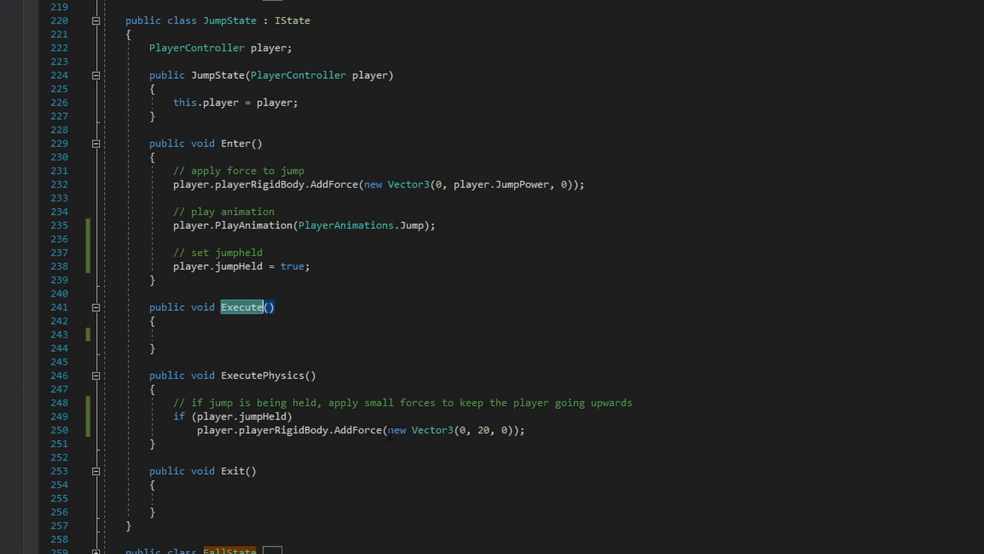
{"action": "left_click", "coordinate": [481, 429]}
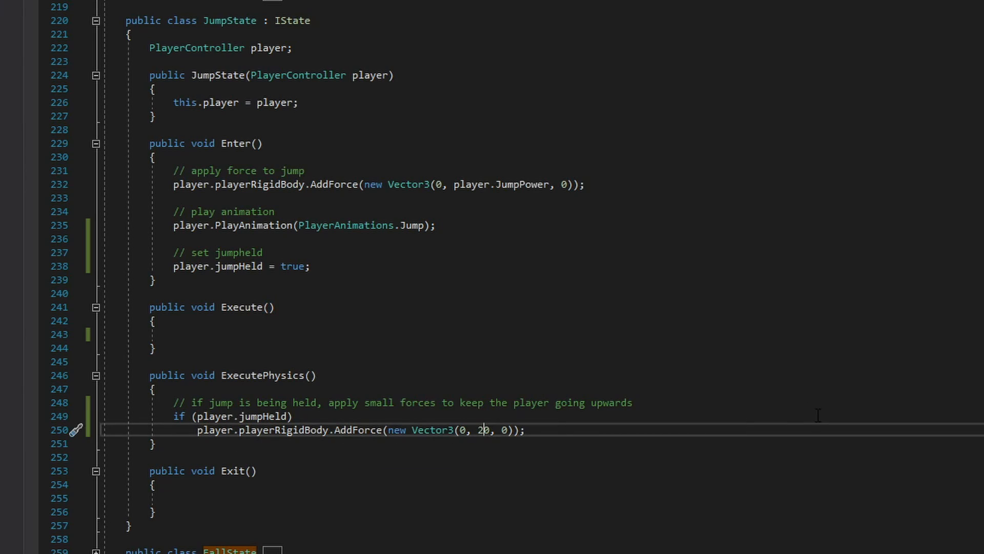